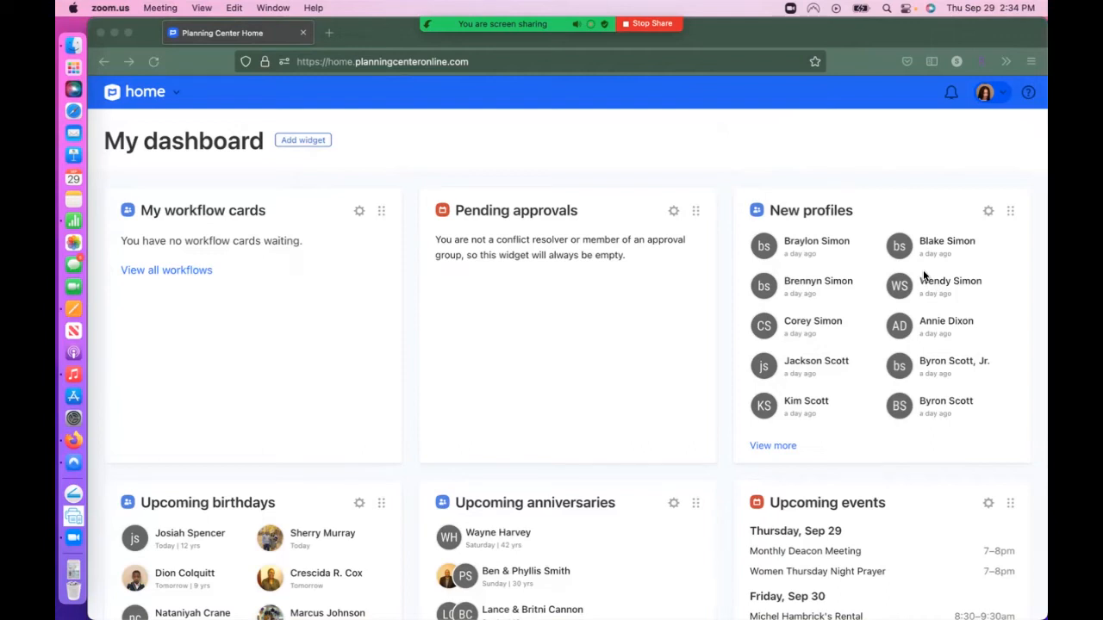
mouse_move(922, 276)
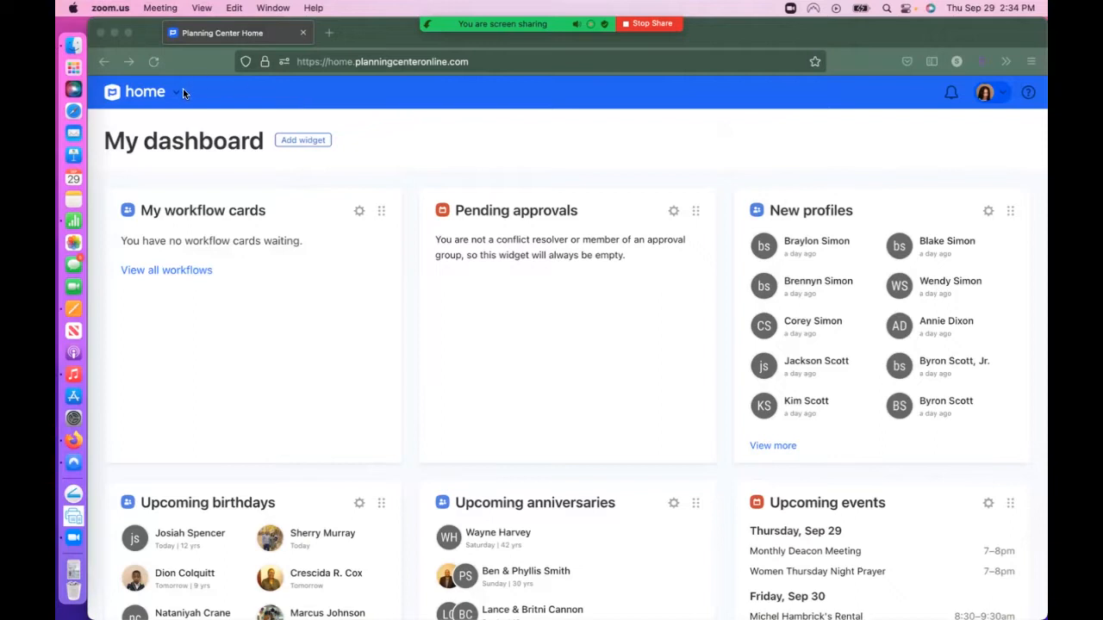
mouse_move(176, 98)
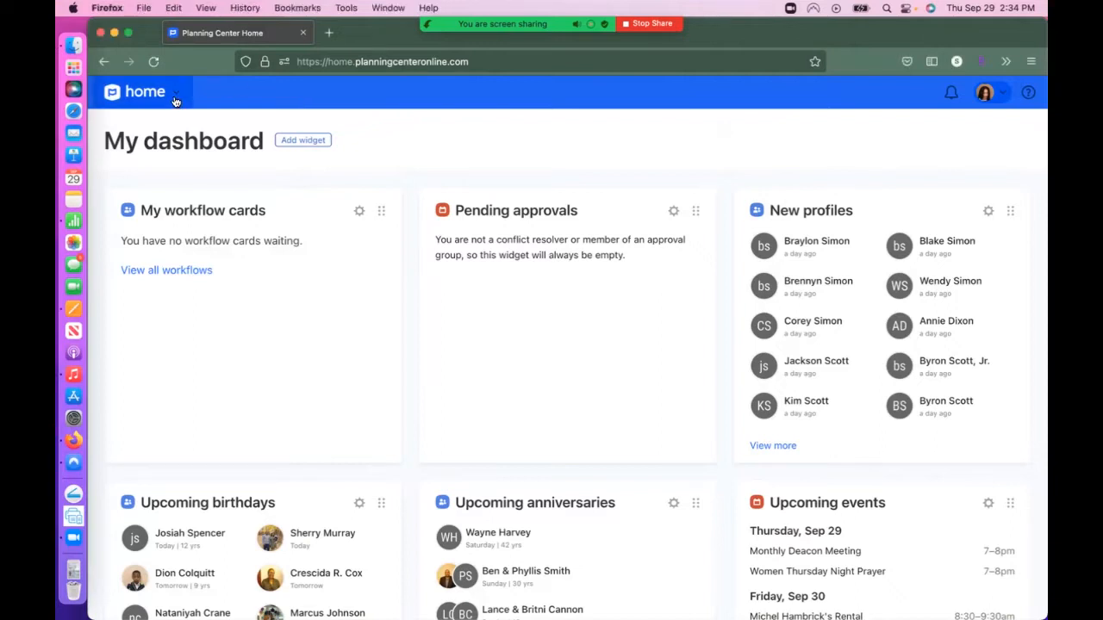
Switch from Planning Center Home to the Calendar app's month view.
left_click(169, 94)
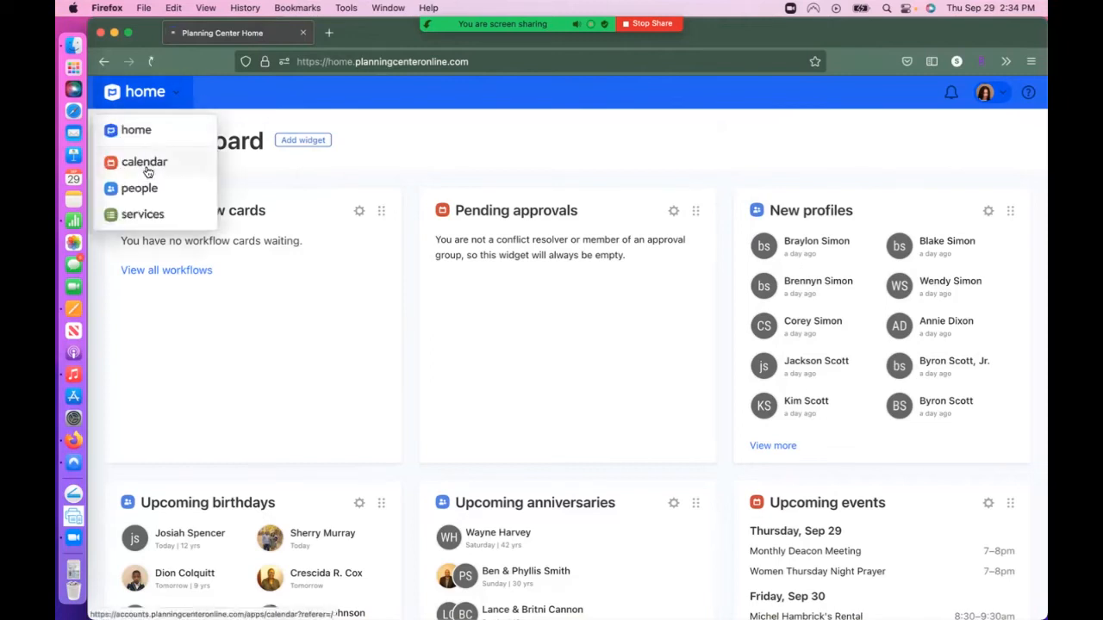
left_click(144, 162)
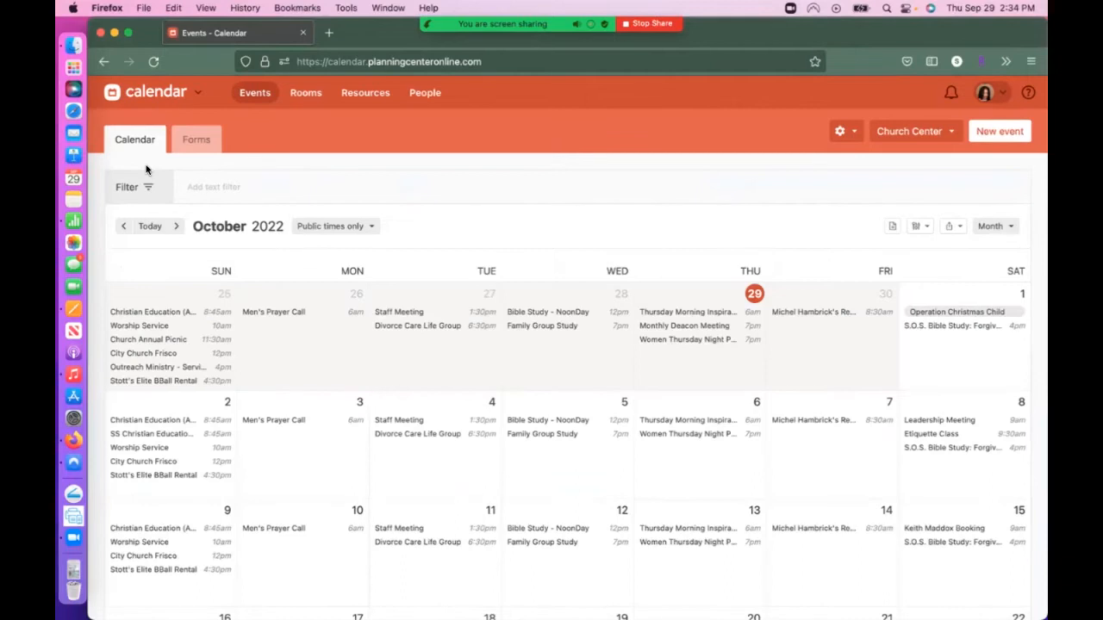
Start a new event dated January 9, 2023 named 'Kids Bible Study'.
left_click(1000, 131)
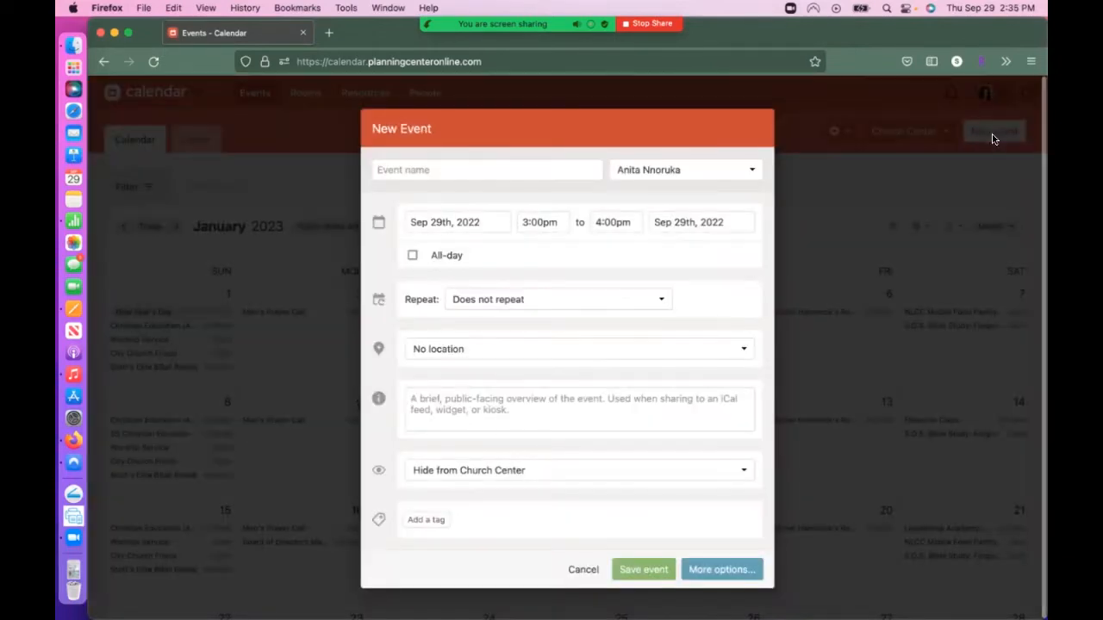
left_click(457, 222)
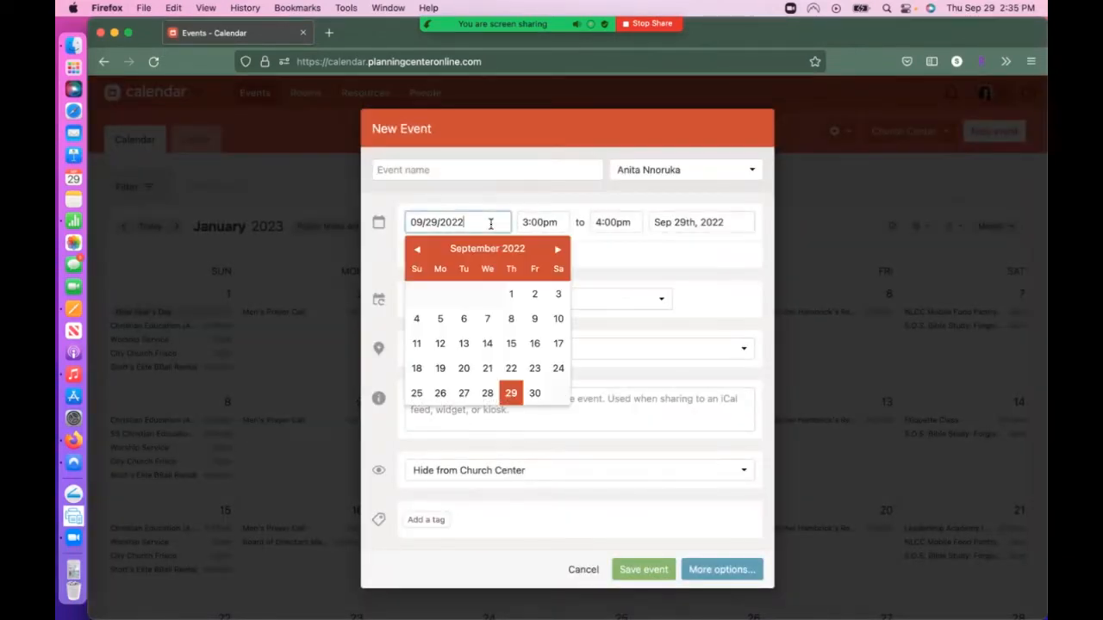
left_click(558, 248)
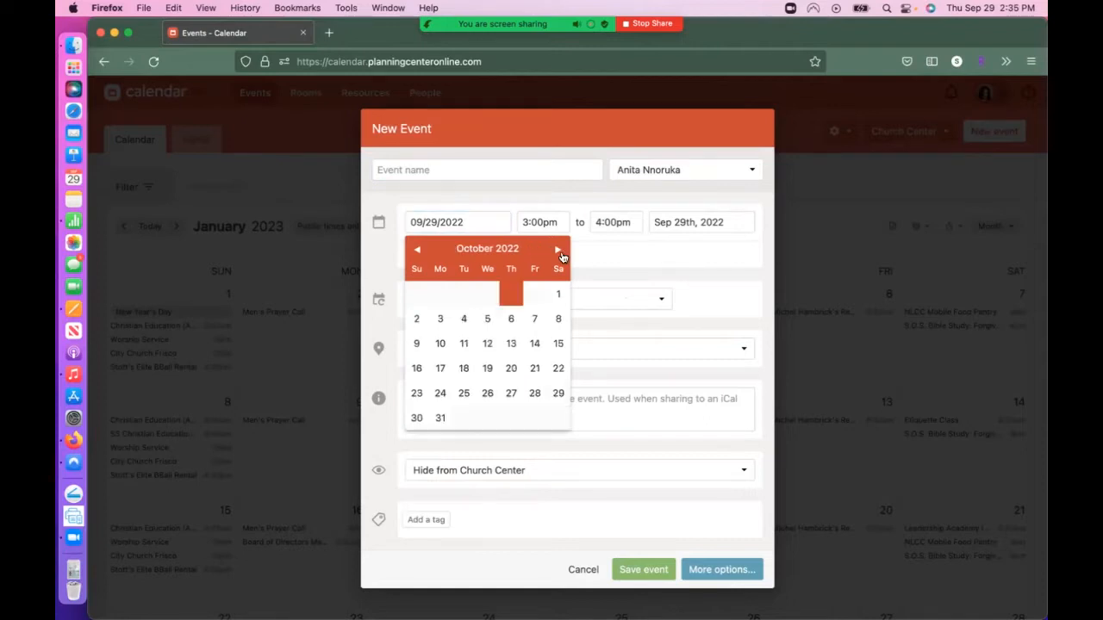
left_click(558, 248)
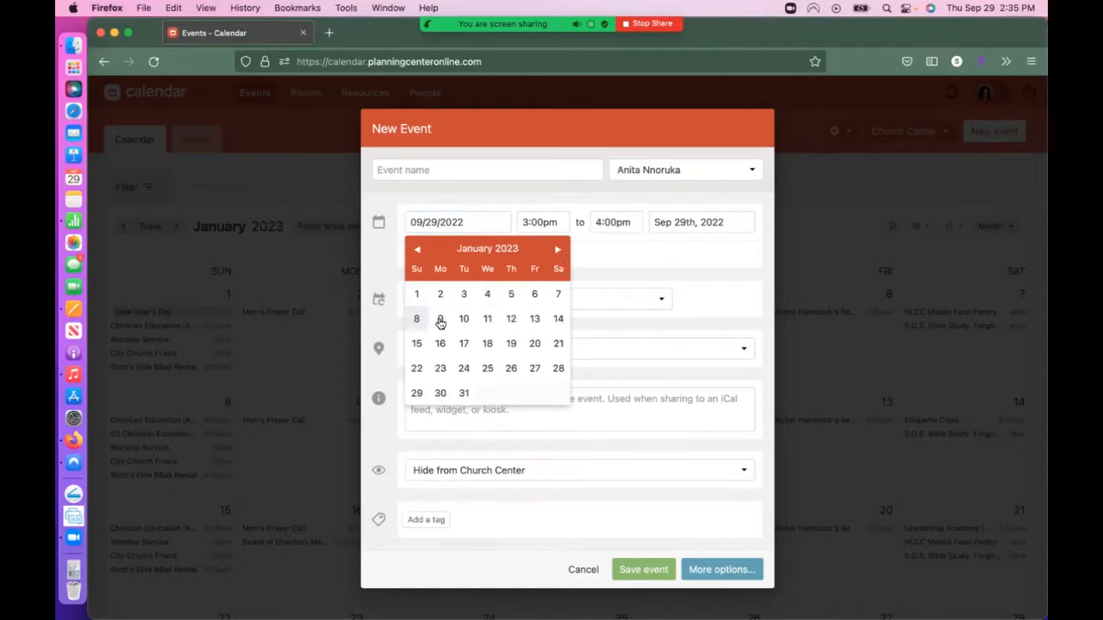
left_click(439, 317)
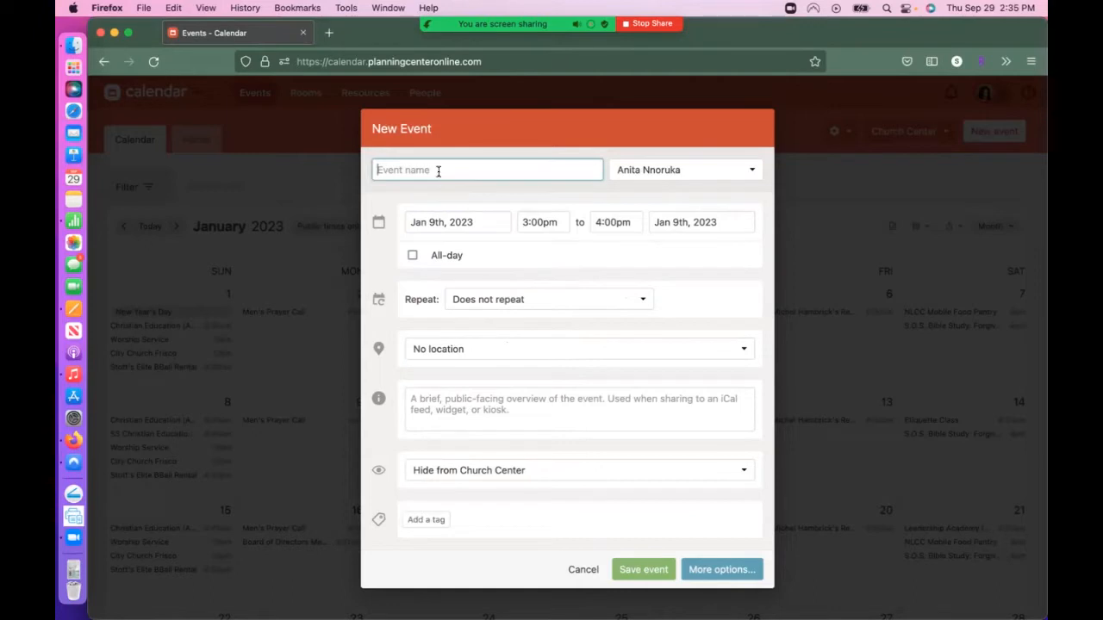
type("Kids Bible Study")
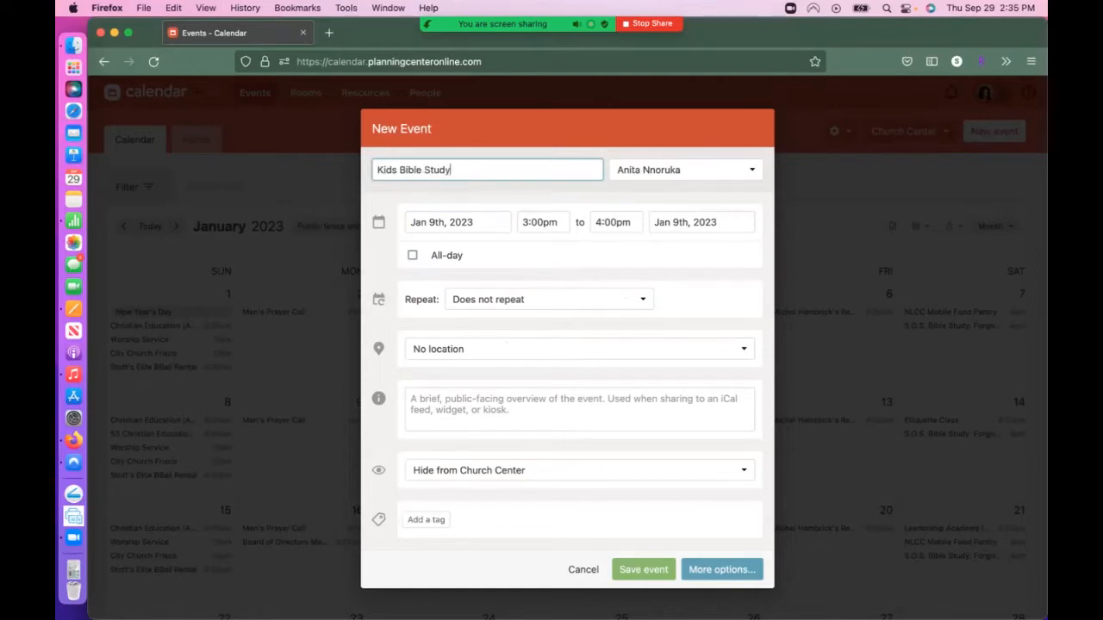
mouse_move(310, 365)
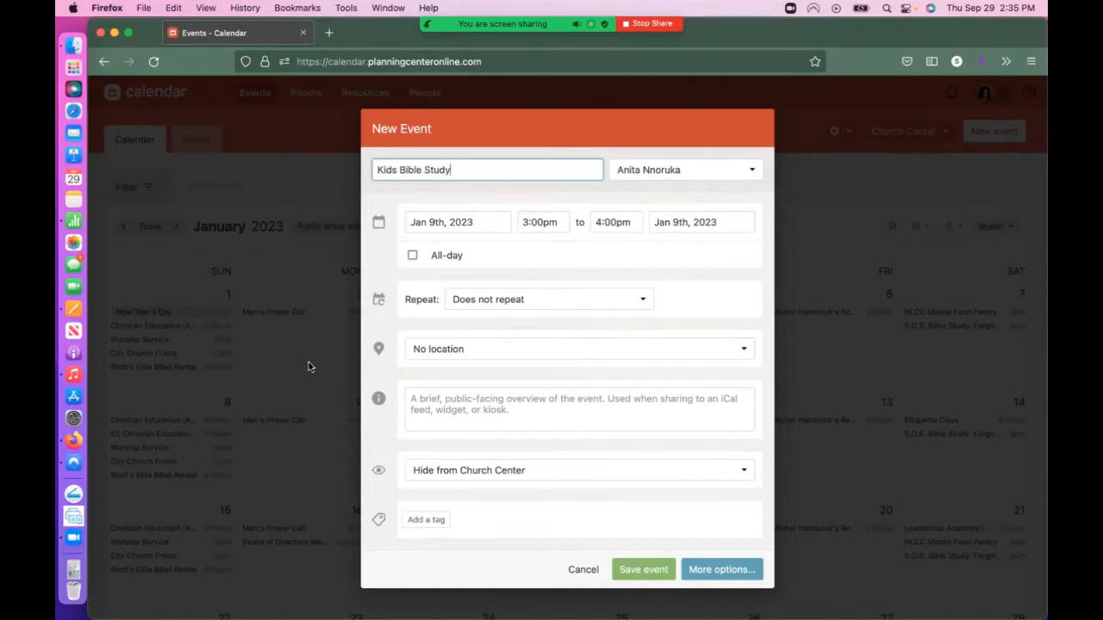
Set the event to start at 5:00pm and hold it at Frisco Campus.
left_click(541, 222)
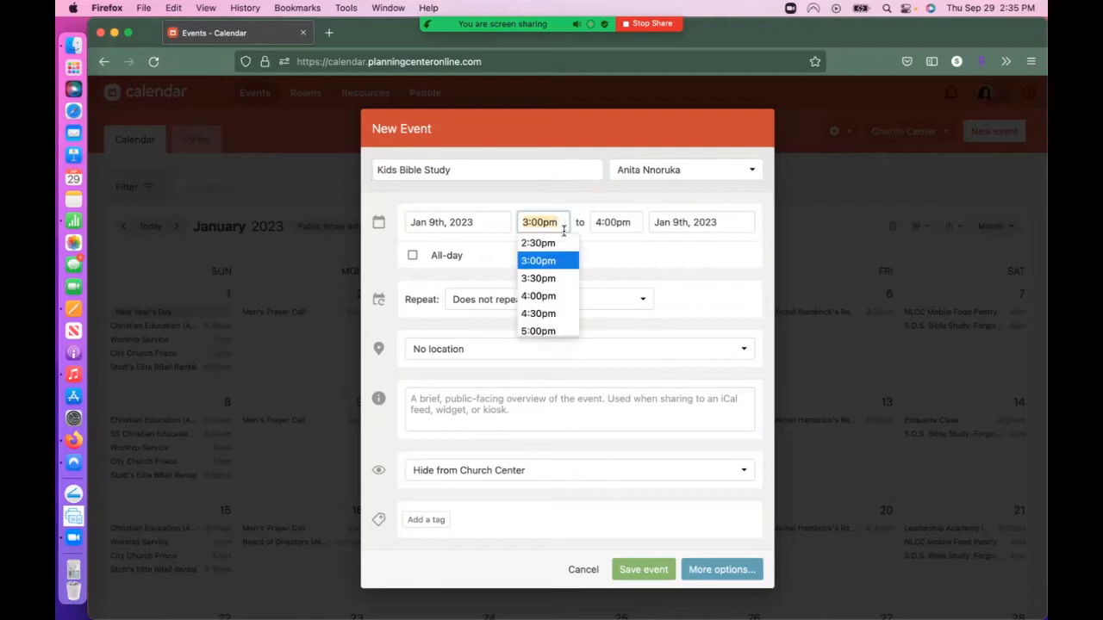
left_click(537, 331)
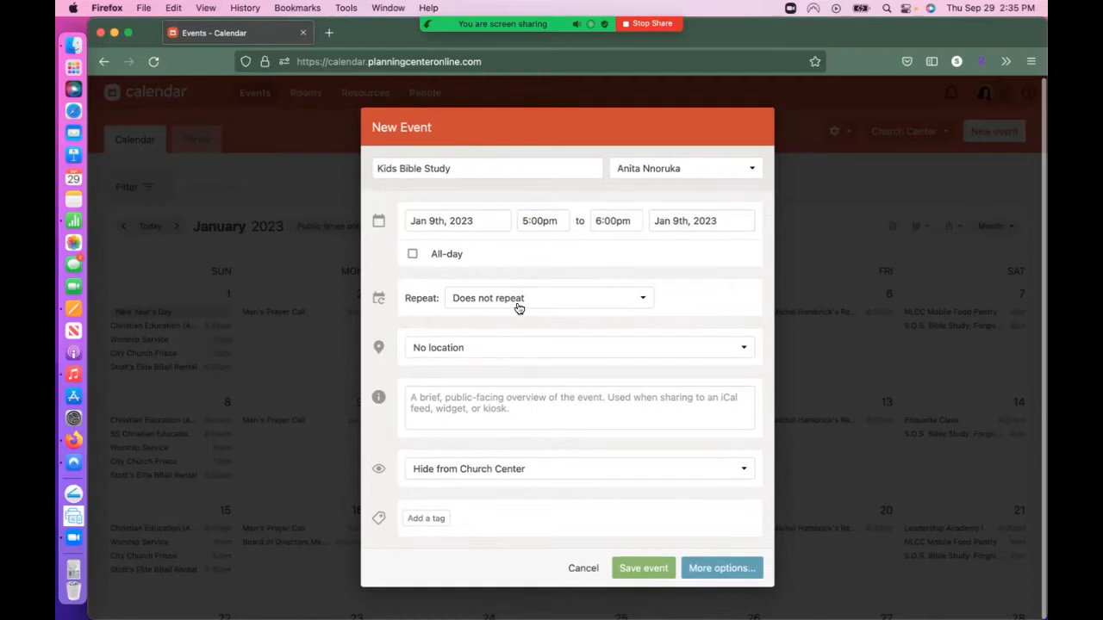
left_click(579, 348)
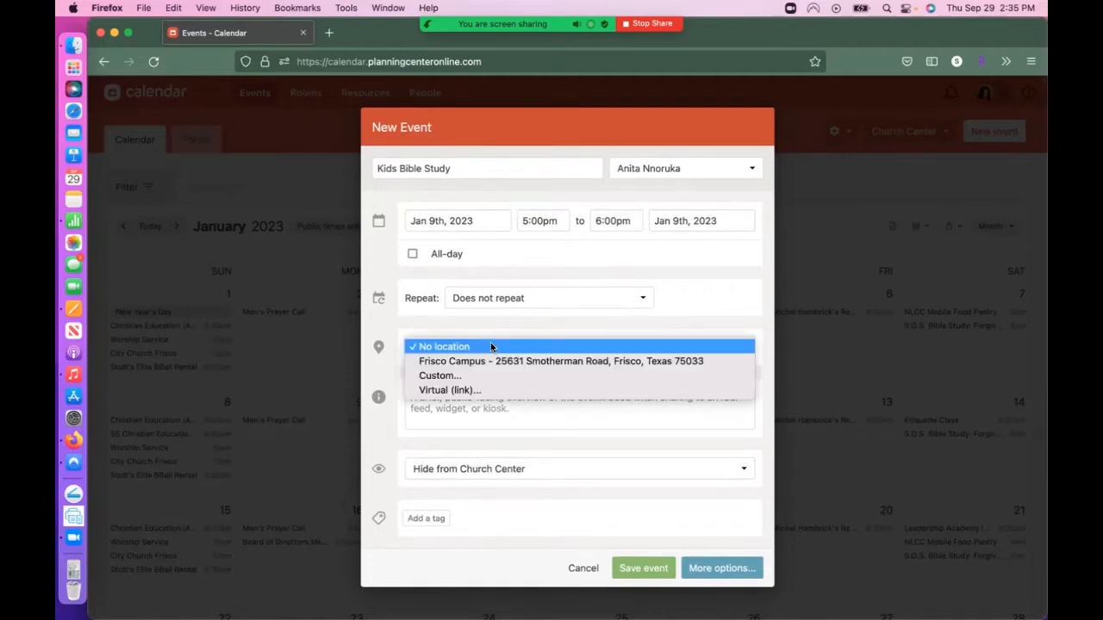
left_click(560, 362)
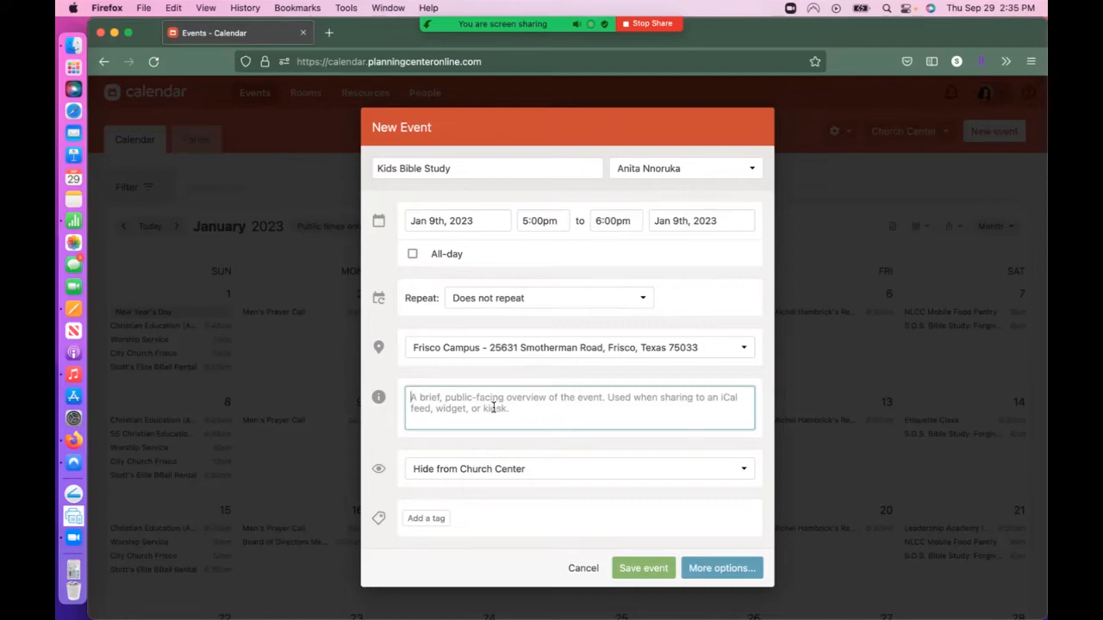
Describe the event as 'Teaching Bible Verses' and set visibility to Publish to Church Center.
type("Te")
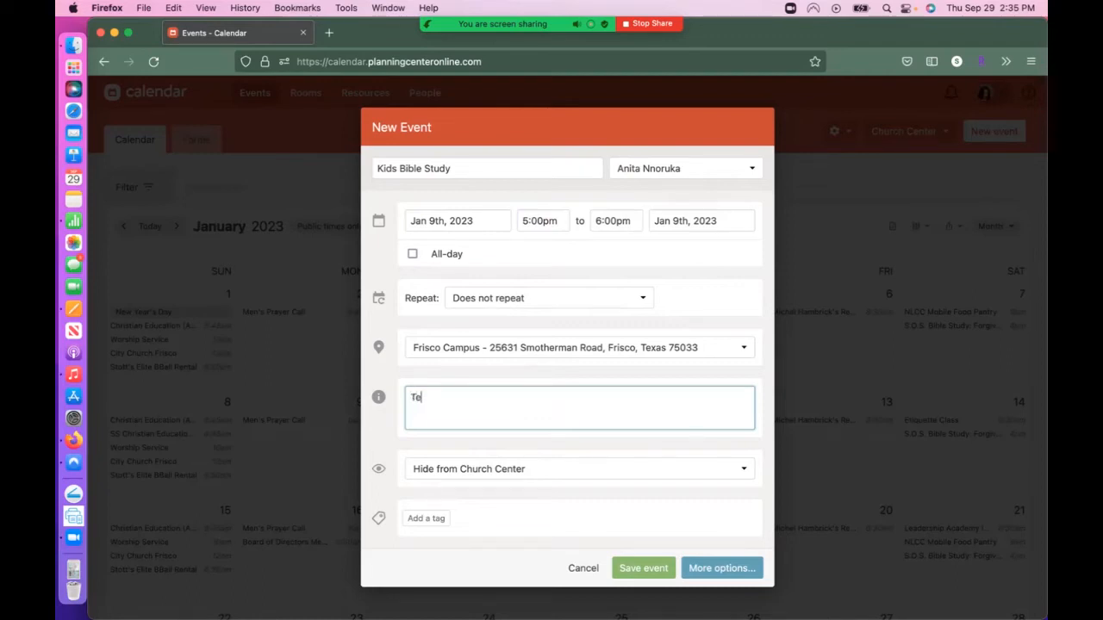
left_click(579, 468)
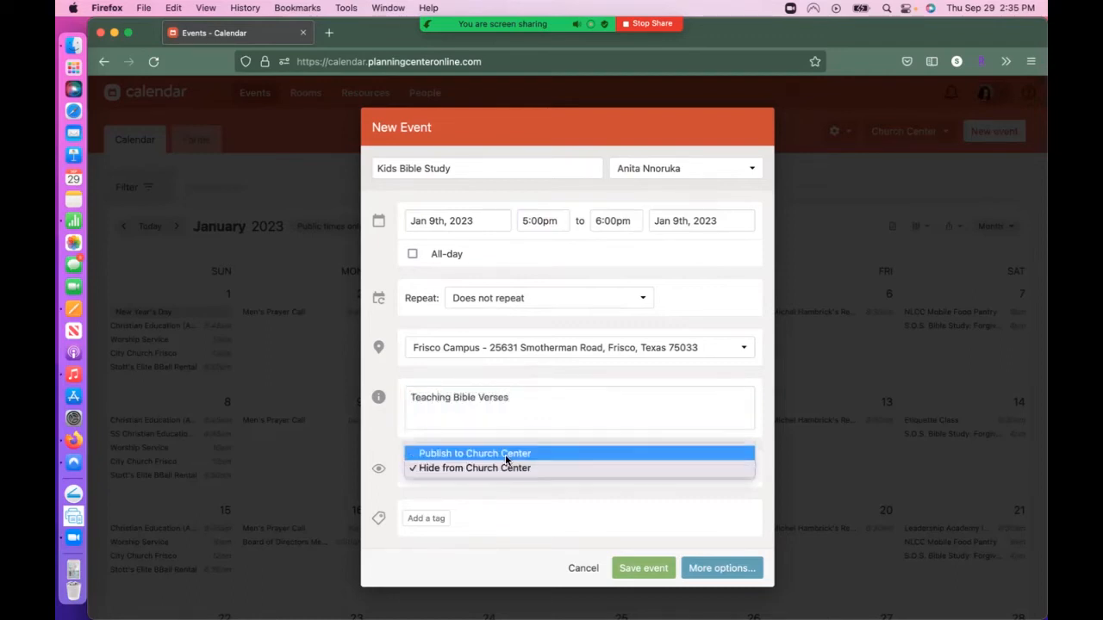
left_click(474, 453)
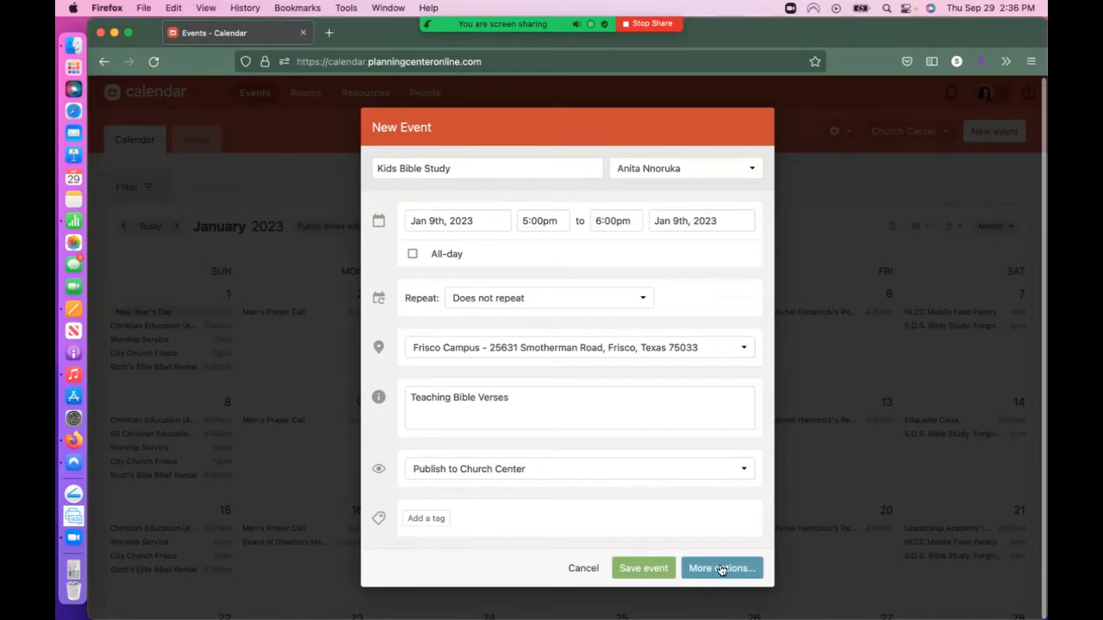
In the full event editor, add setup 4–5 PM and teardown 6–7 PM so the event spans 4–7 PM.
left_click(721, 569)
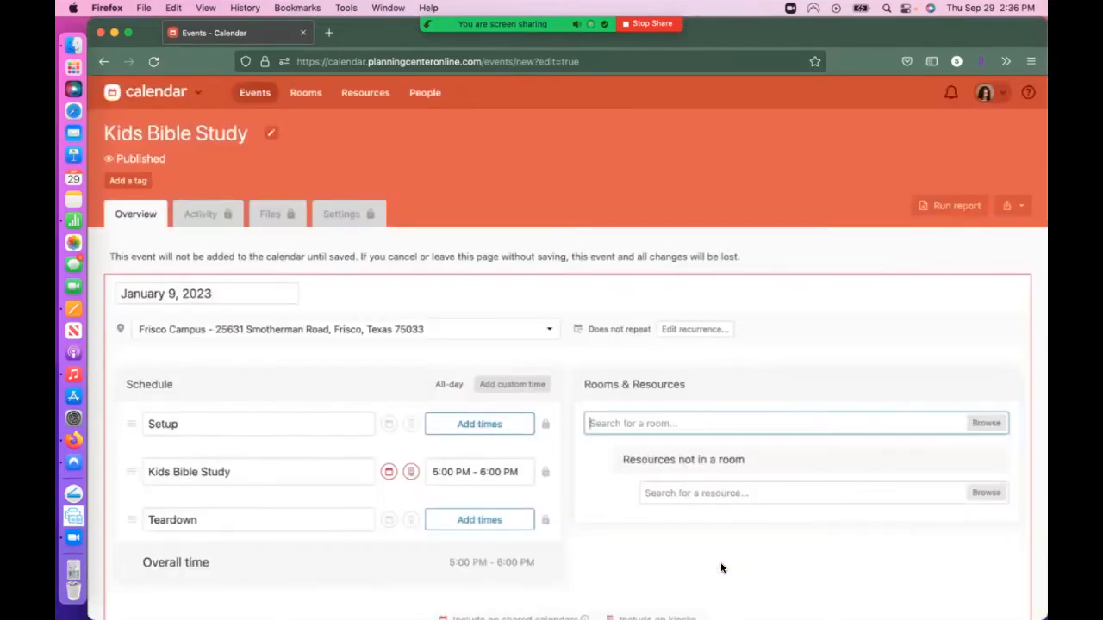
scroll("down", 3)
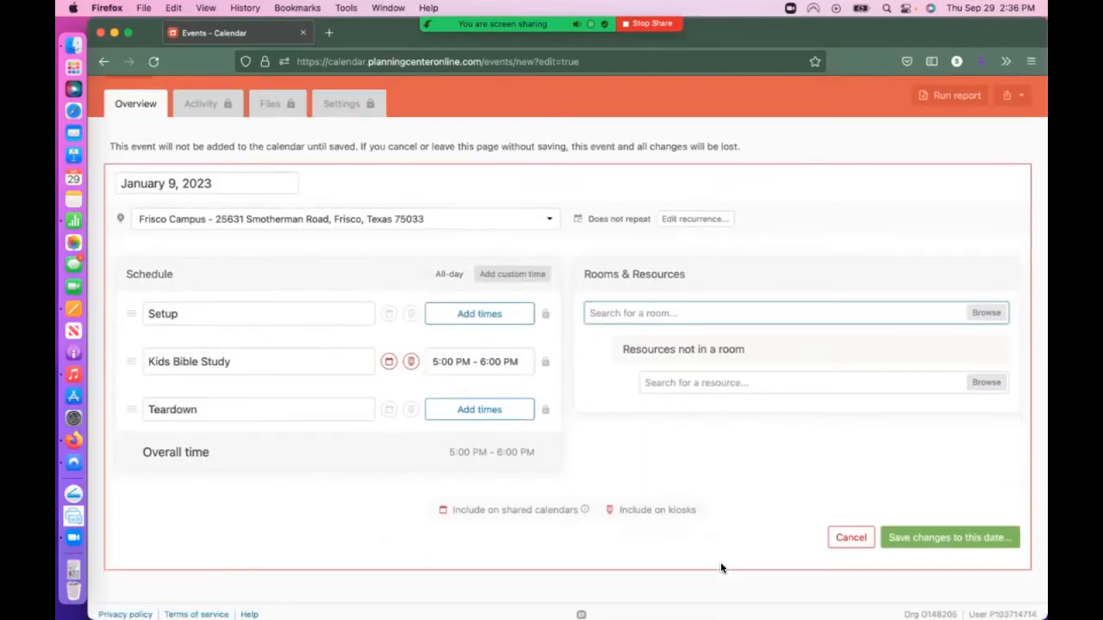
scroll("down", 3)
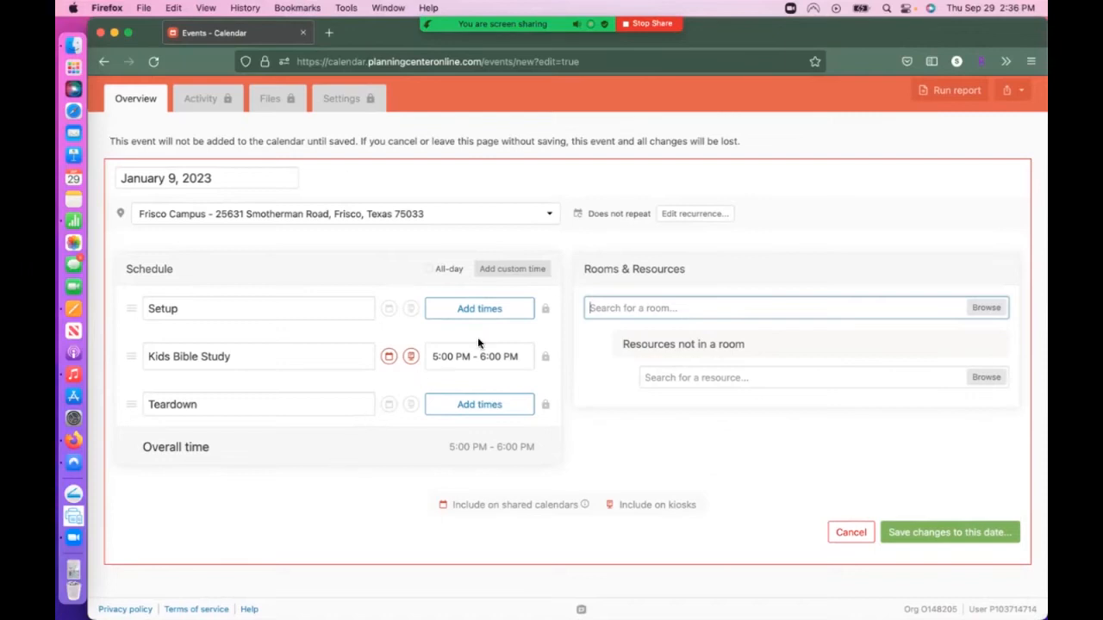
left_click(479, 307)
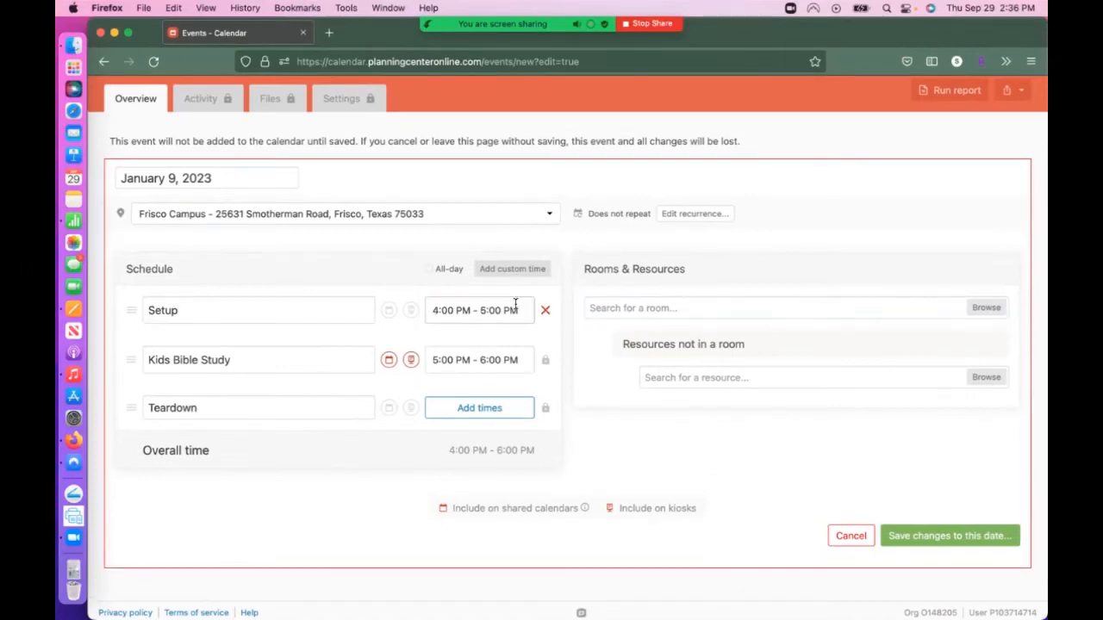
mouse_move(489, 421)
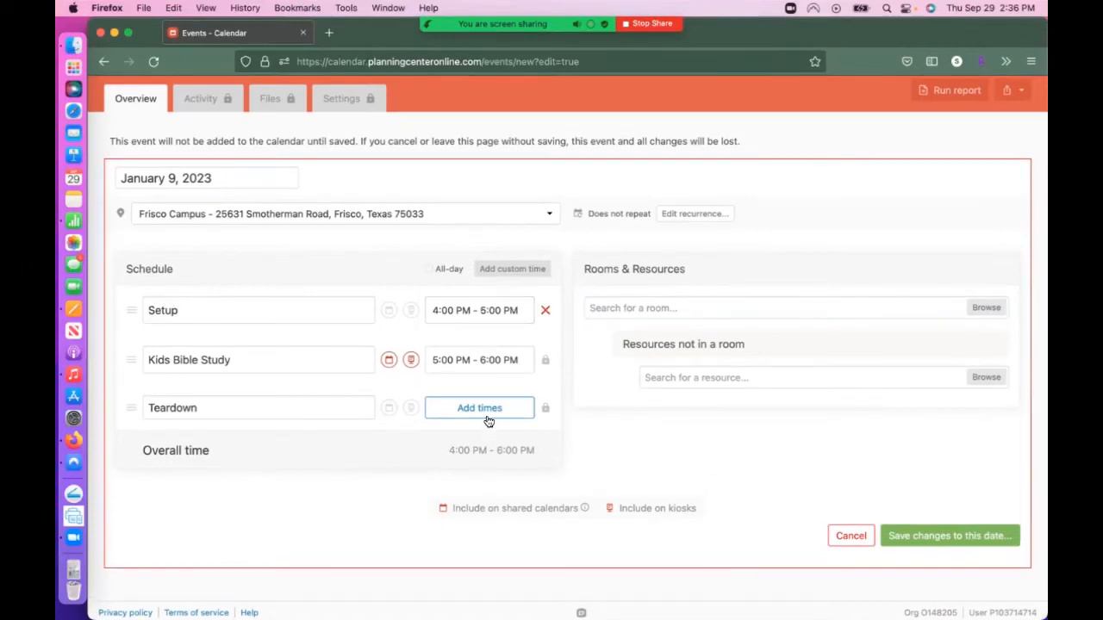
left_click(479, 406)
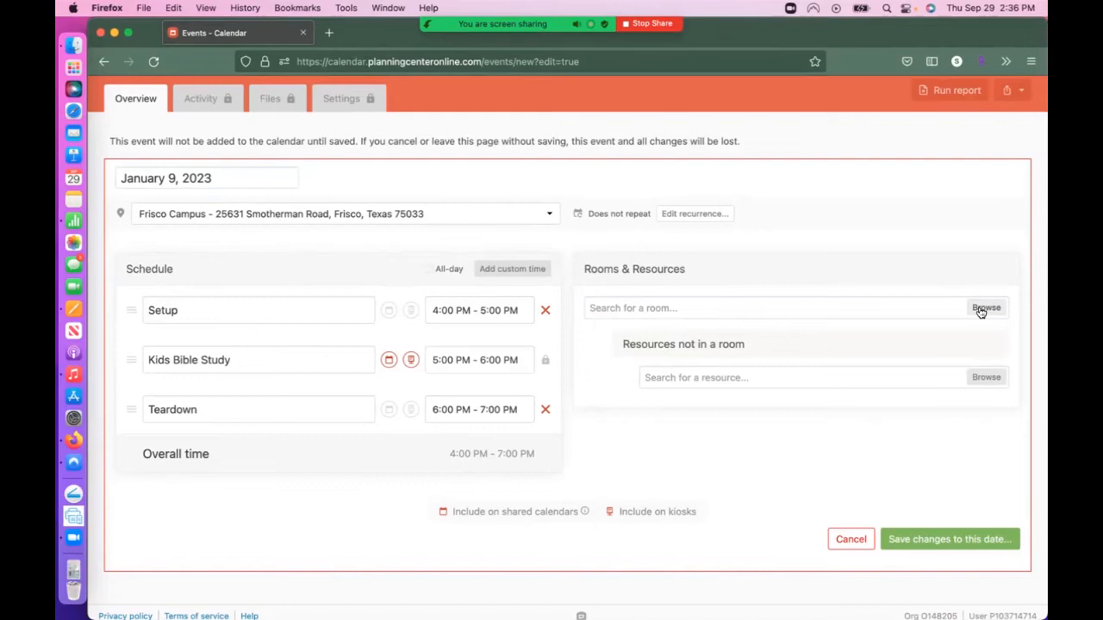
Book Classroom 101 from the Multi-Purpose Facility rooms.
left_click(986, 307)
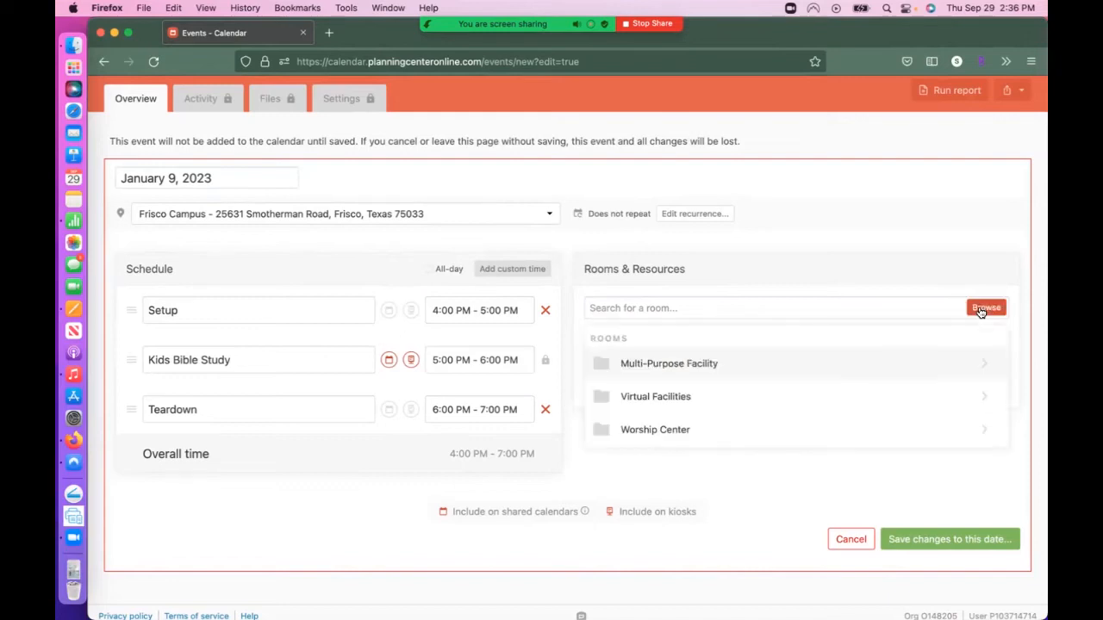
mouse_move(710, 364)
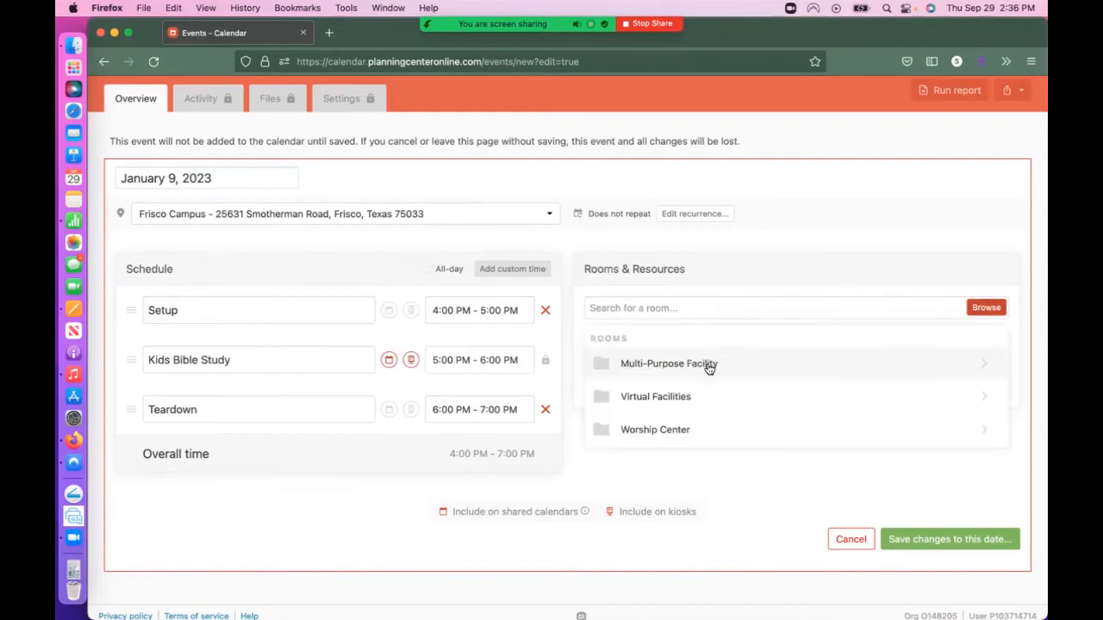
left_click(669, 362)
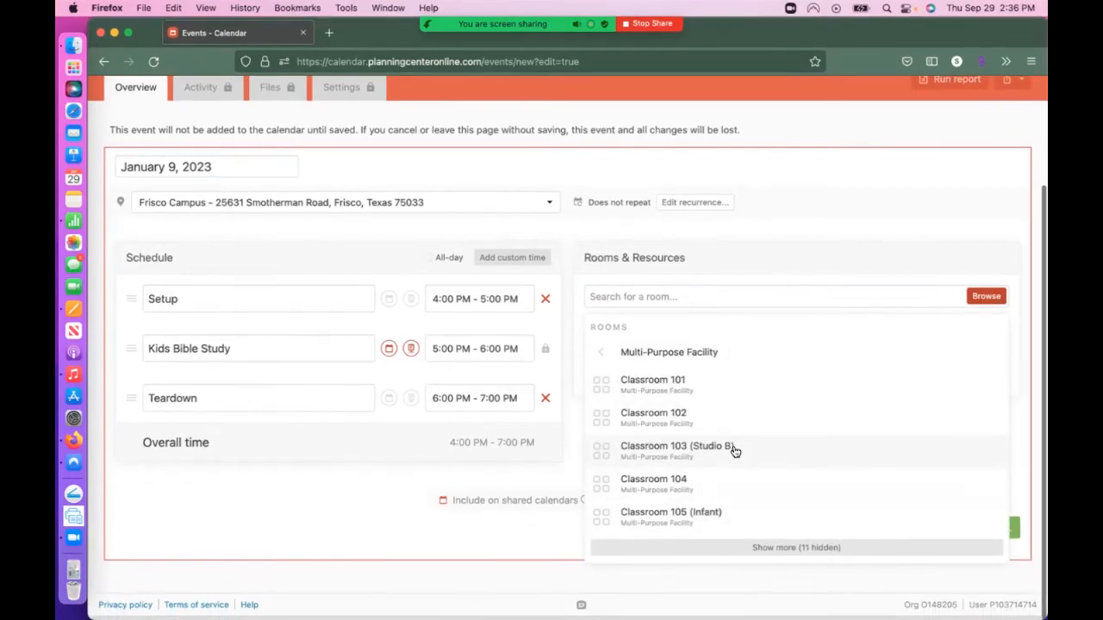
scroll("down", 3)
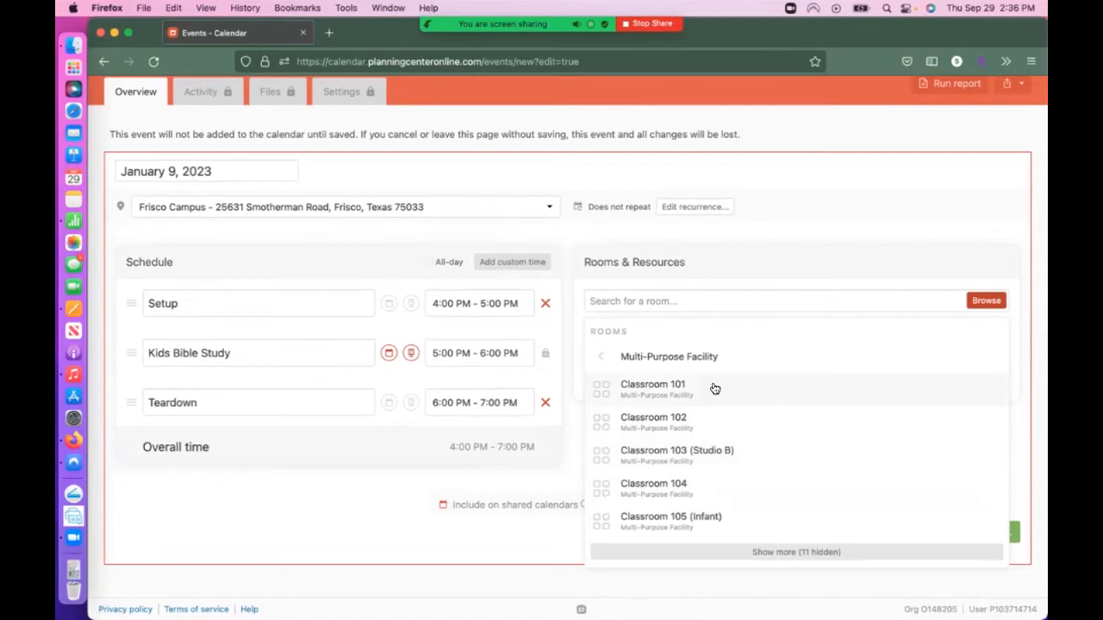
left_click(651, 384)
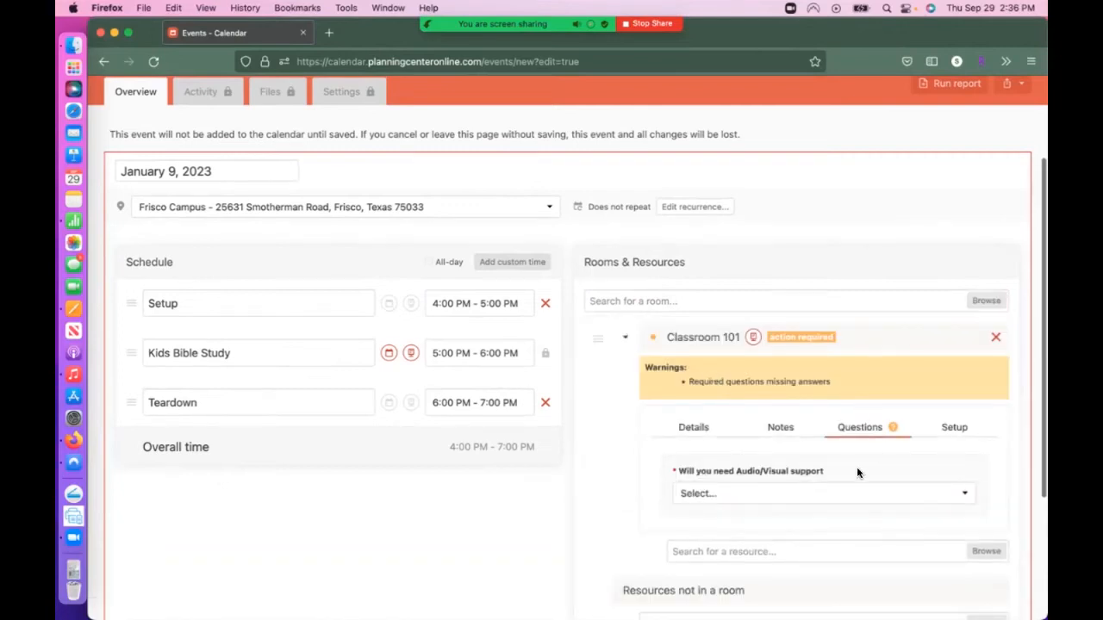
Answer Yes to the Audio/Visual support question.
scroll("down", 3)
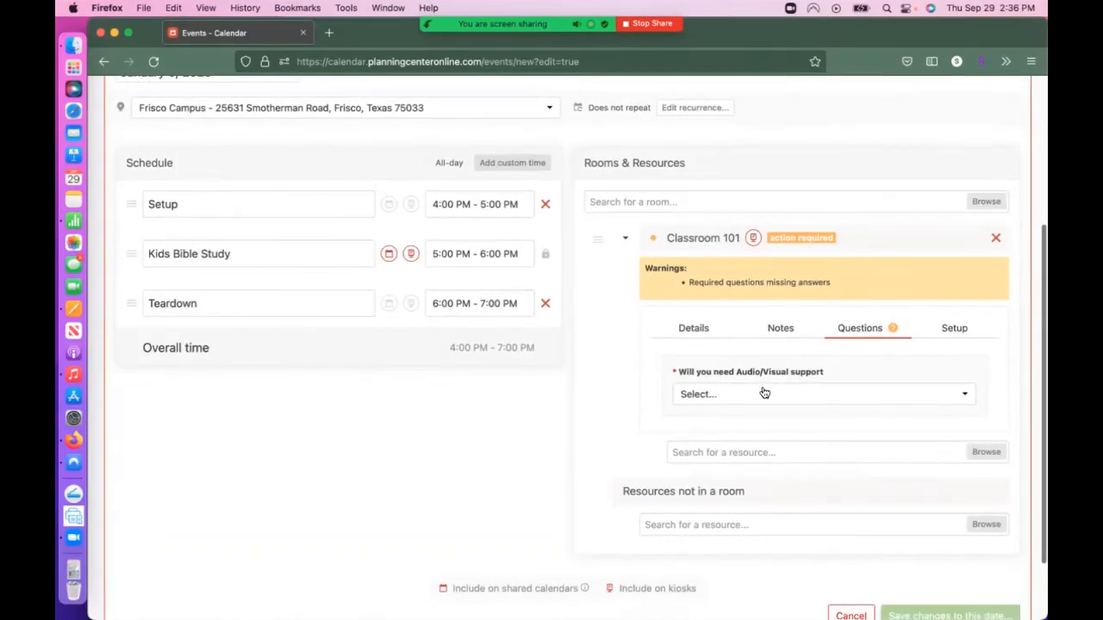
left_click(823, 392)
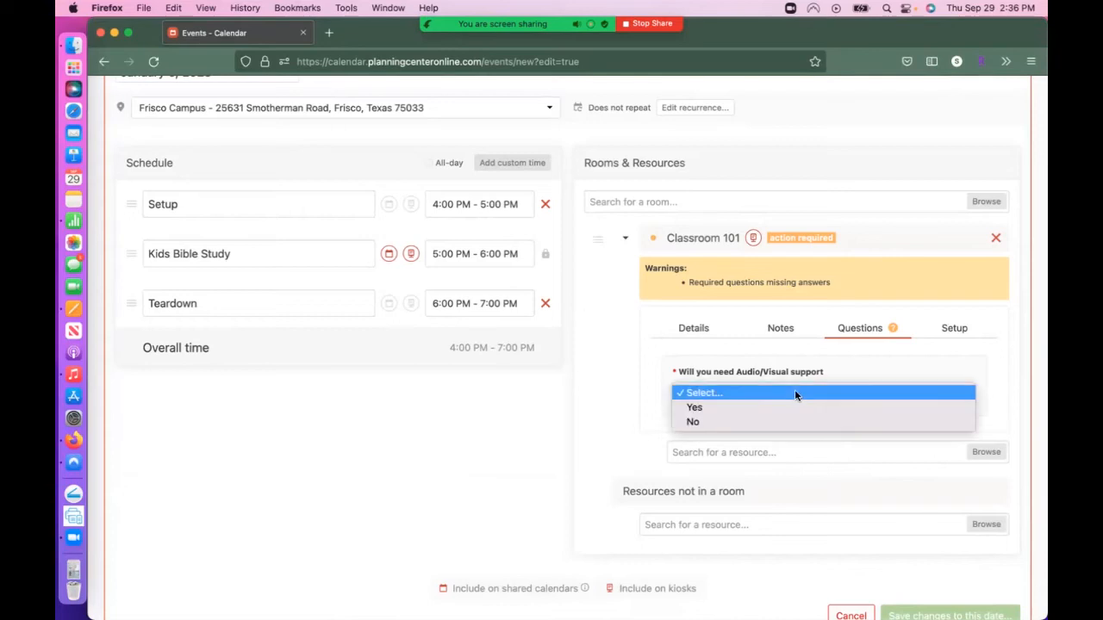
left_click(692, 407)
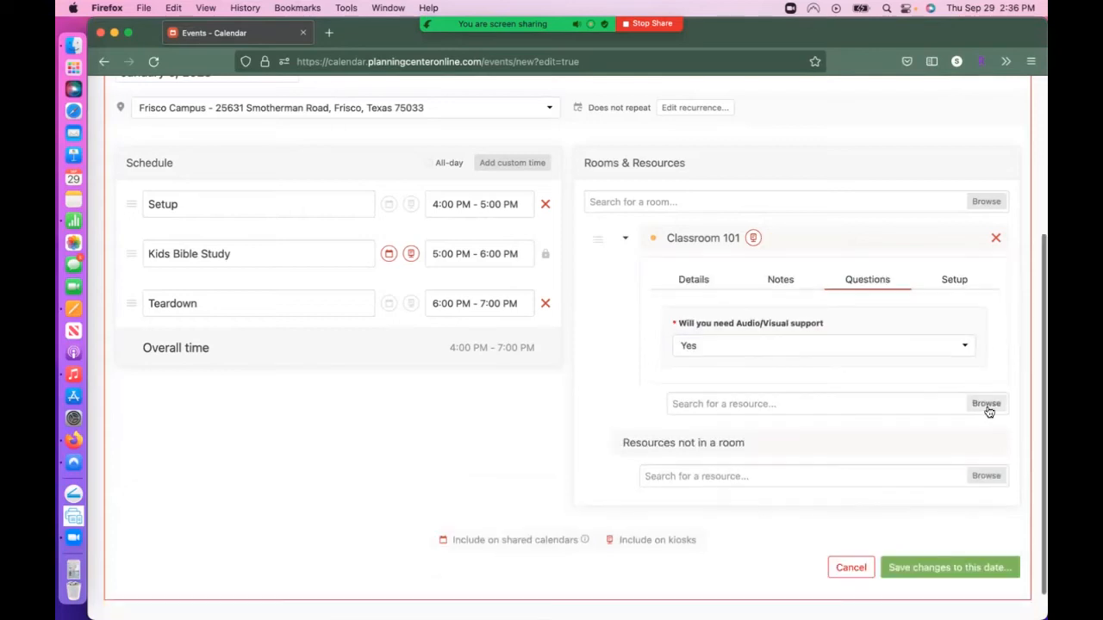
Add a handheld microphone to Classroom 101's resources.
left_click(985, 403)
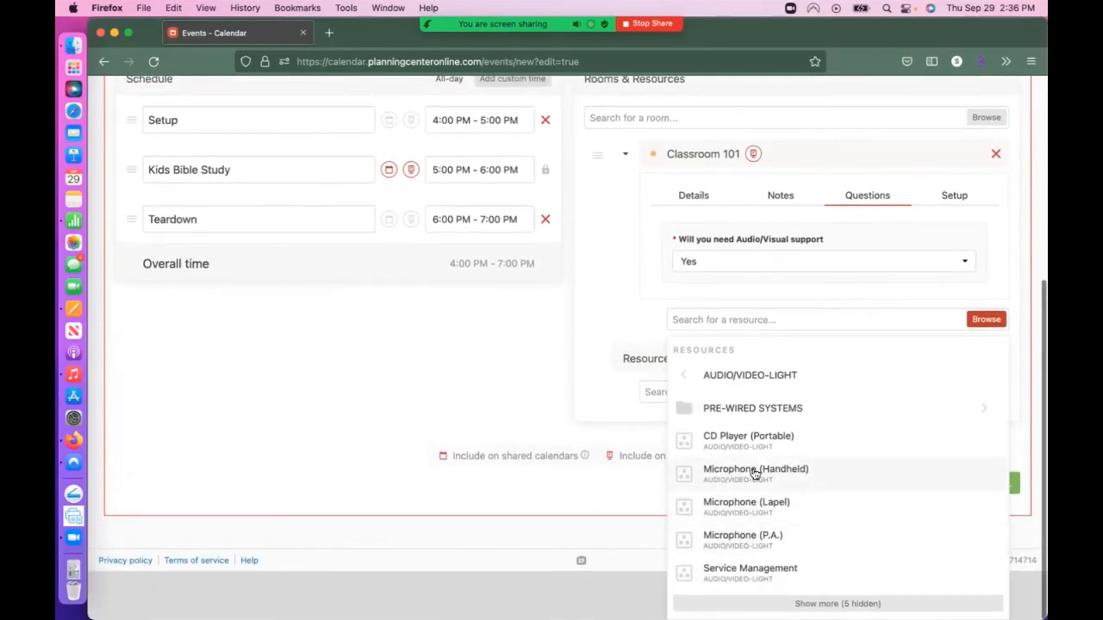
left_click(754, 468)
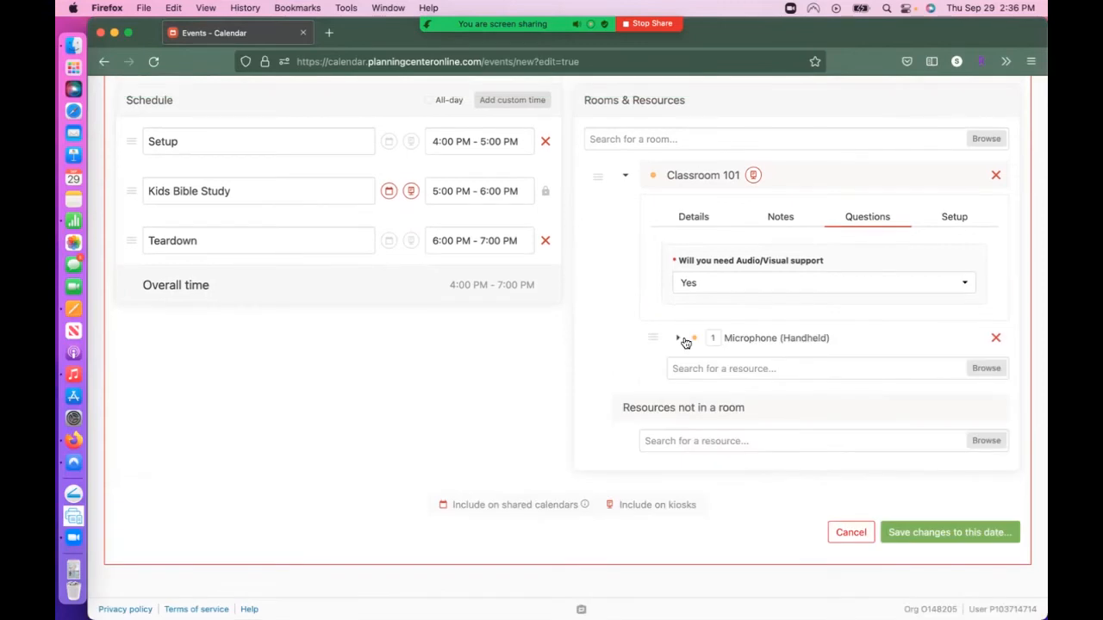
left_click(810, 369)
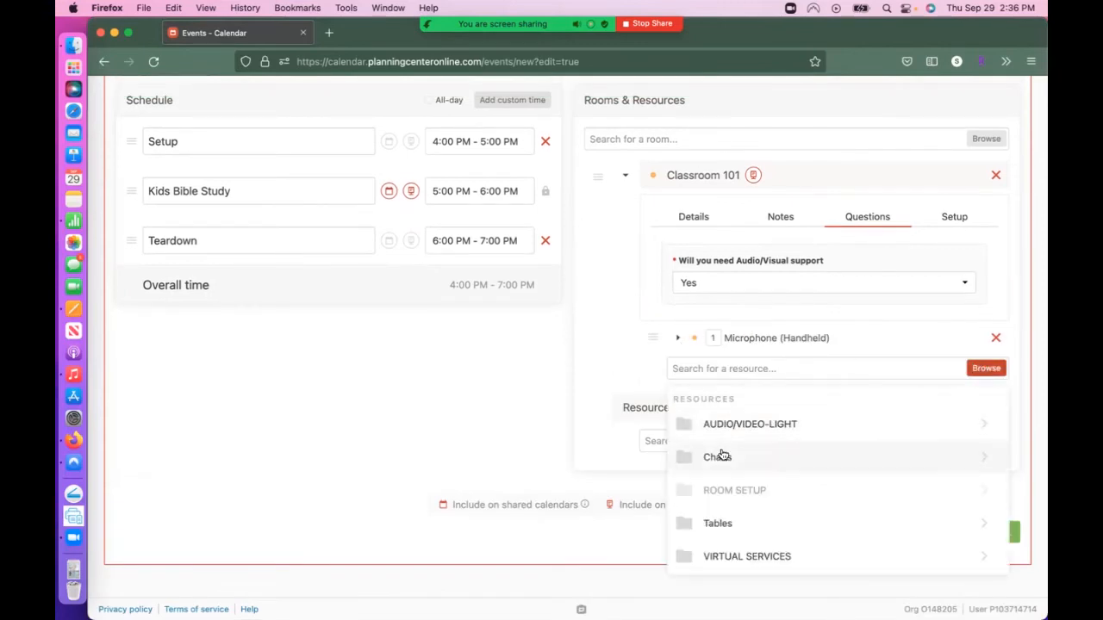
Add folding chairs from Chairs and round 5-foot tables from Tables.
left_click(717, 457)
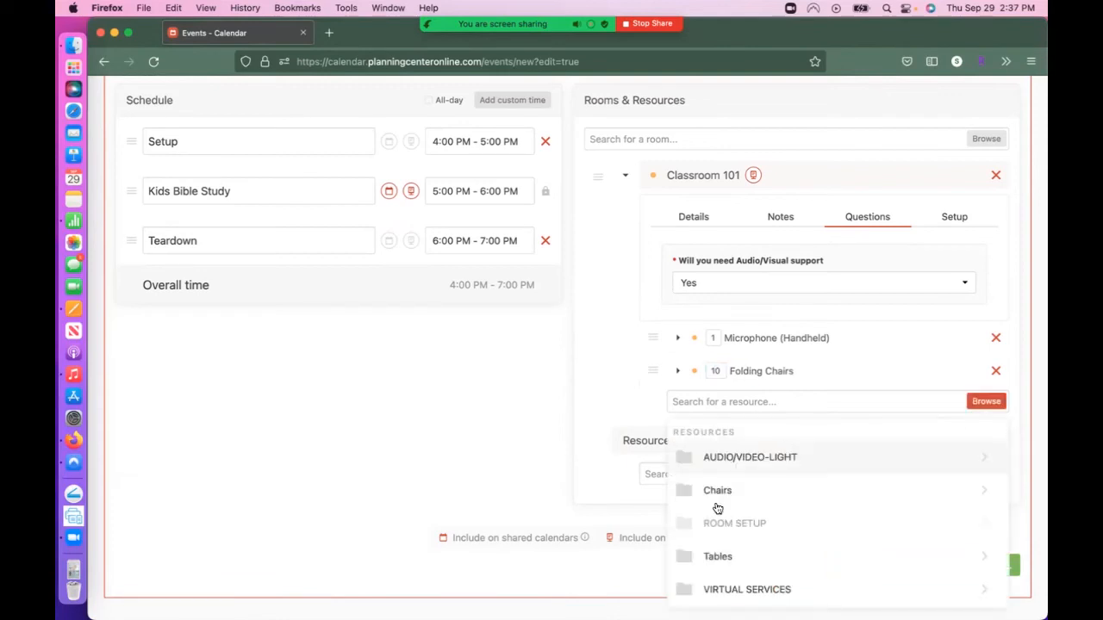
left_click(717, 554)
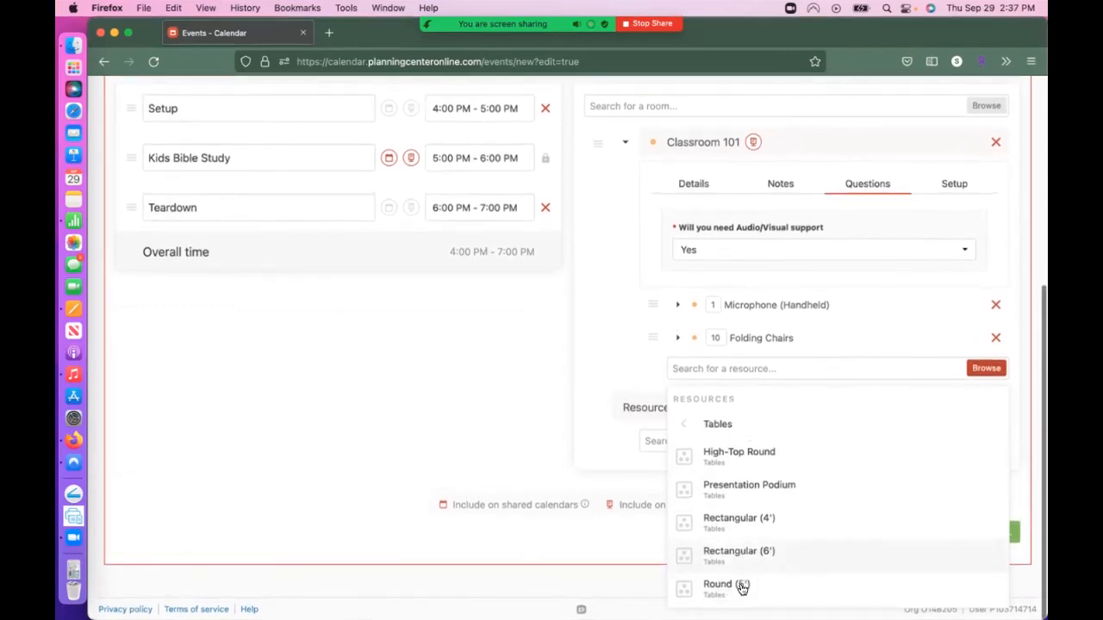
left_click(717, 582)
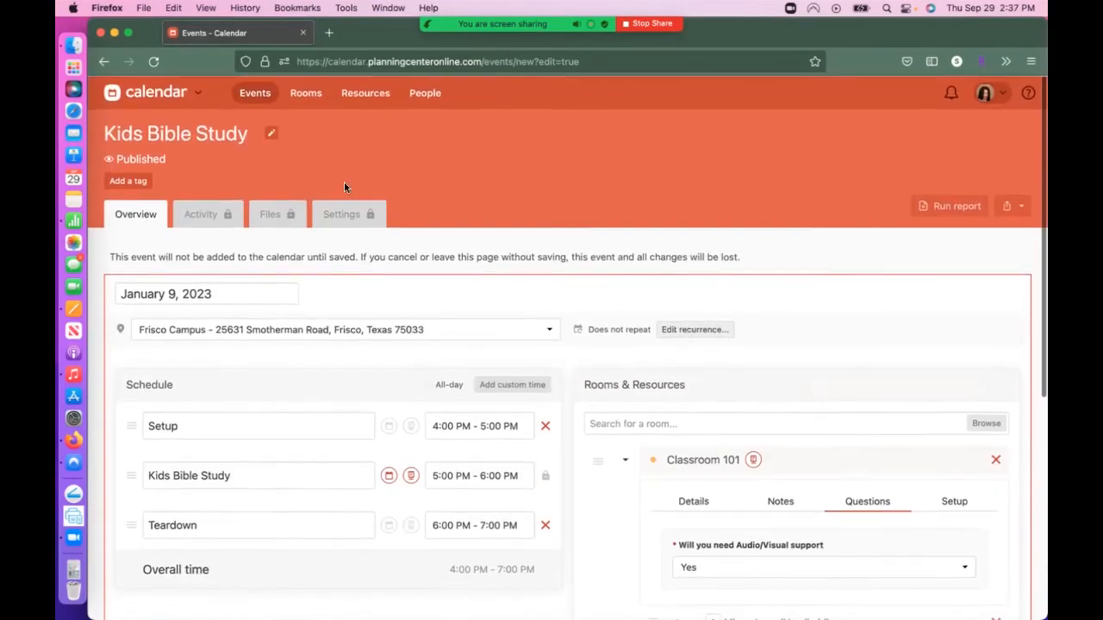
Save the date's changes and create the Kids Bible Study event from the summary.
scroll("down", 3)
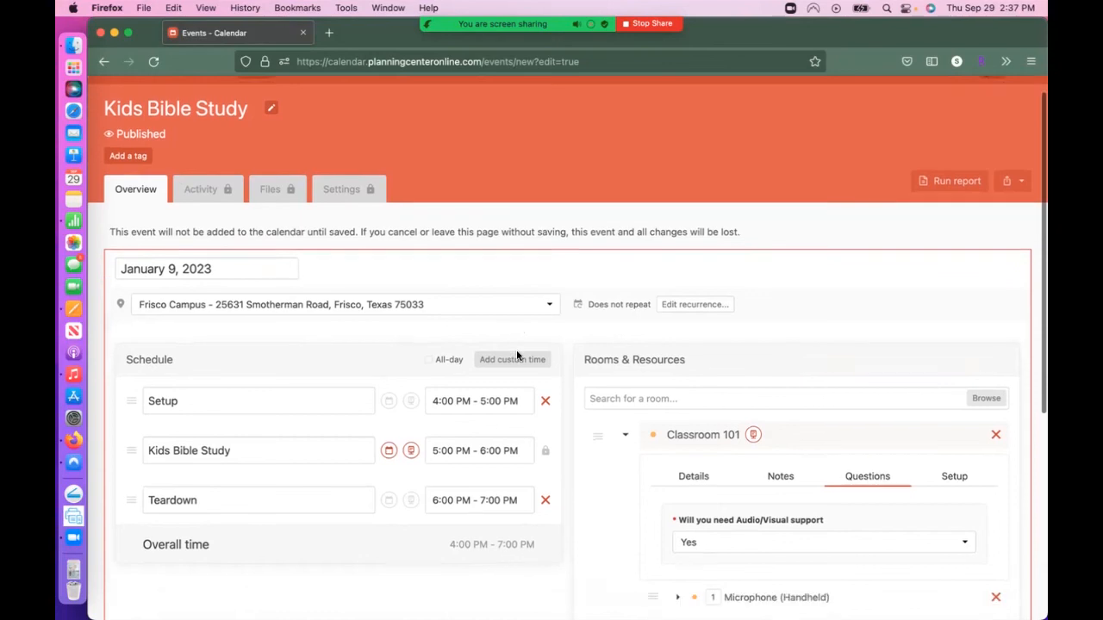
scroll("down", 3)
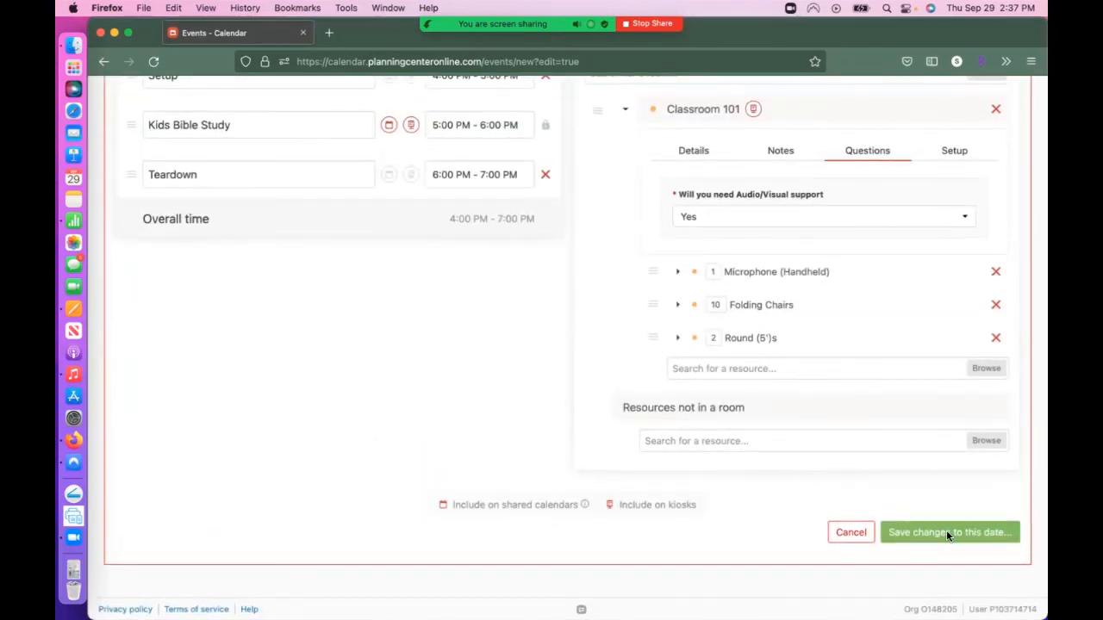
left_click(948, 531)
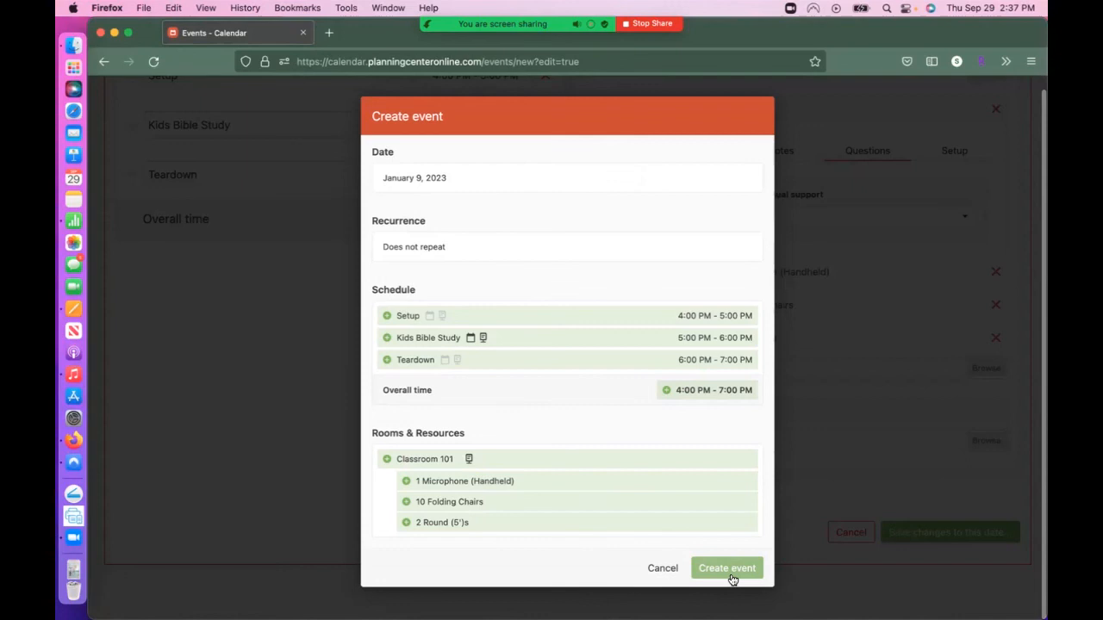
left_click(727, 569)
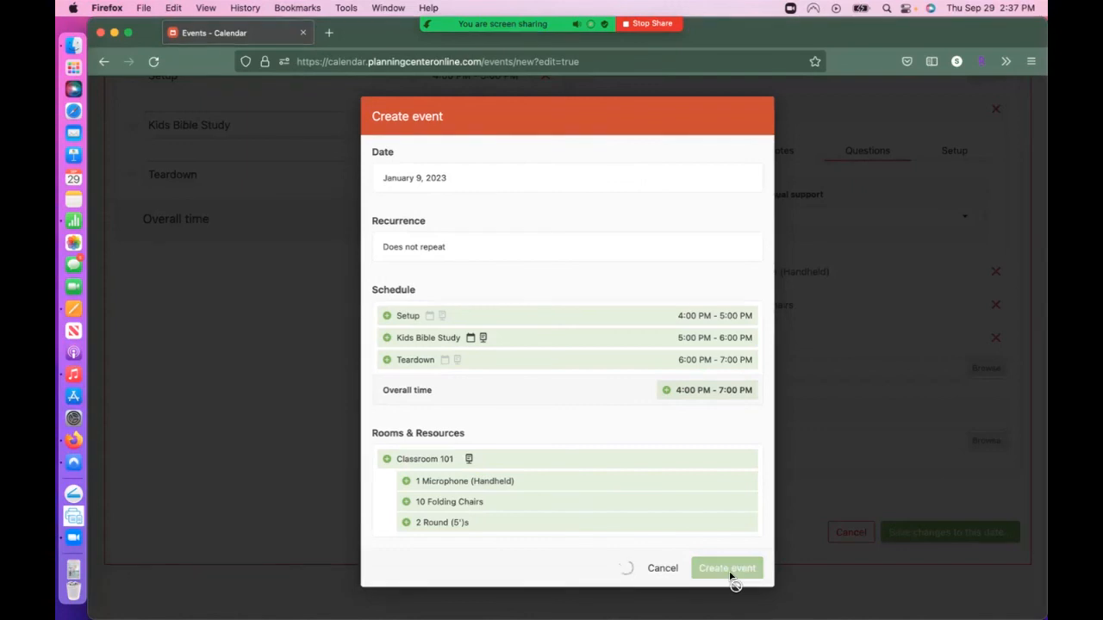